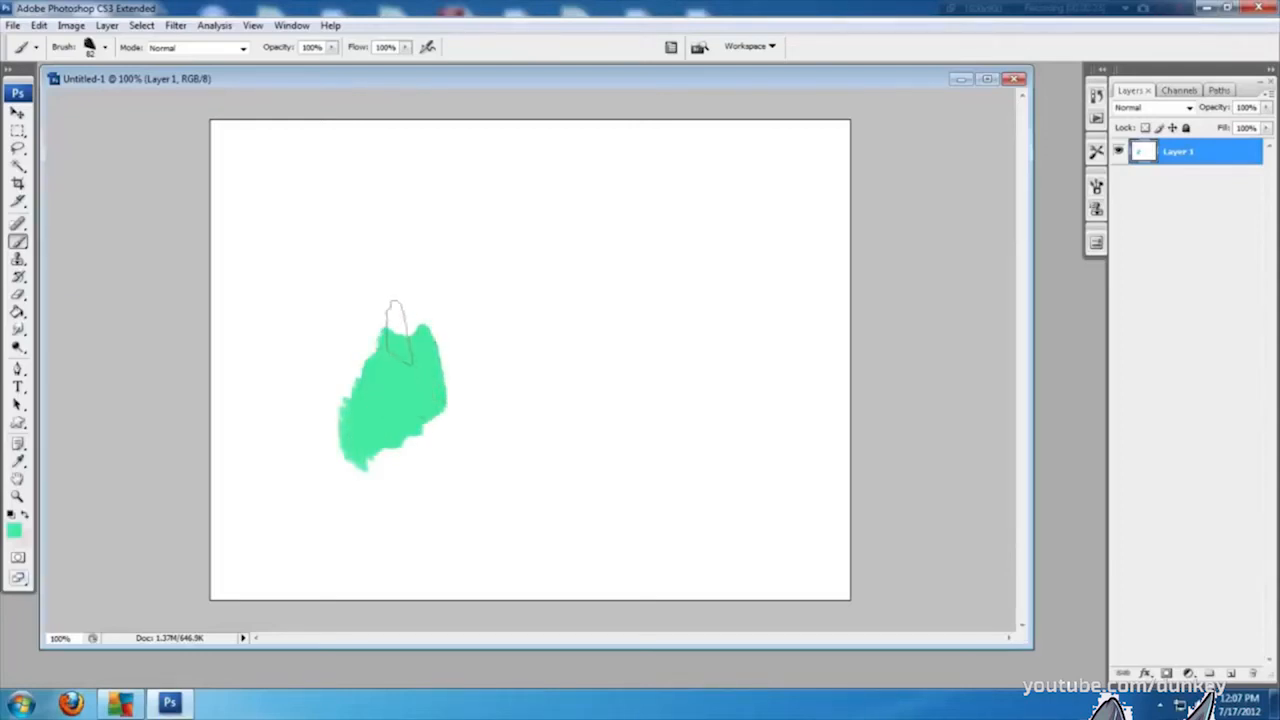
# Brush broad mint-green strokes to fill a large blob in the canvas centre.
pyautogui.moveTo(396, 330); pyautogui.dragTo(464, 300)
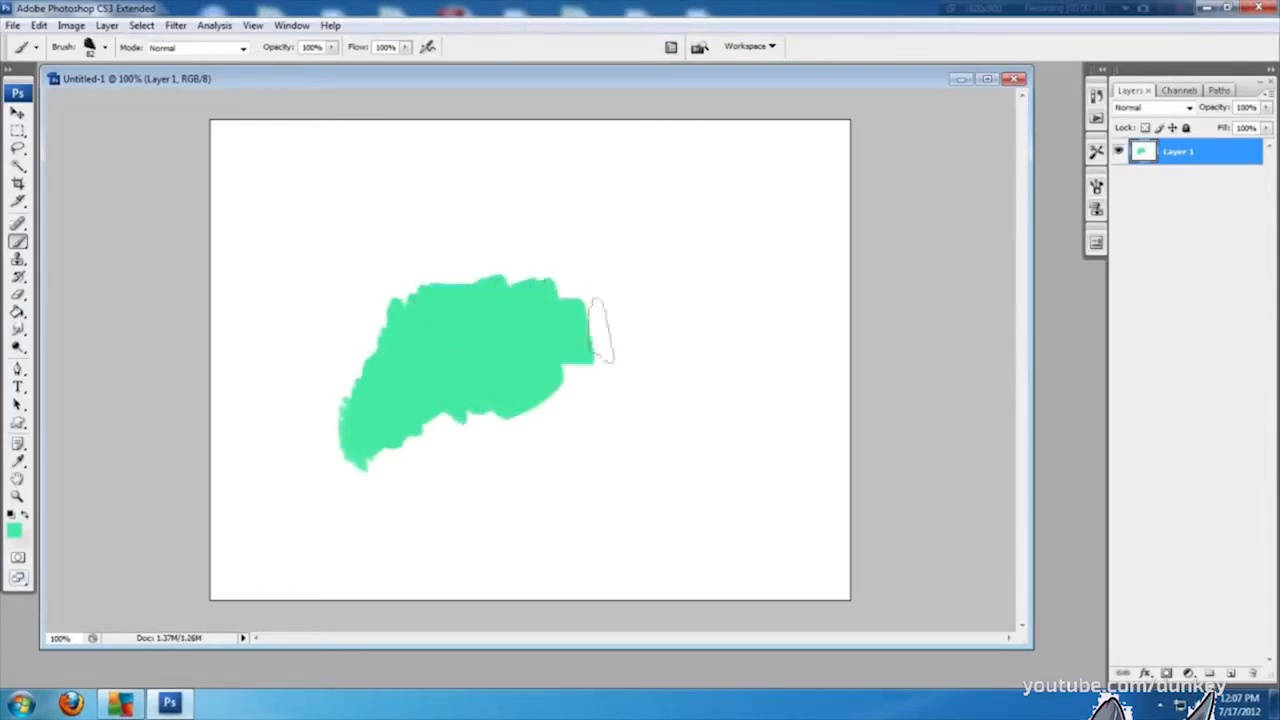
pyautogui.moveTo(590, 330); pyautogui.dragTo(660, 480)
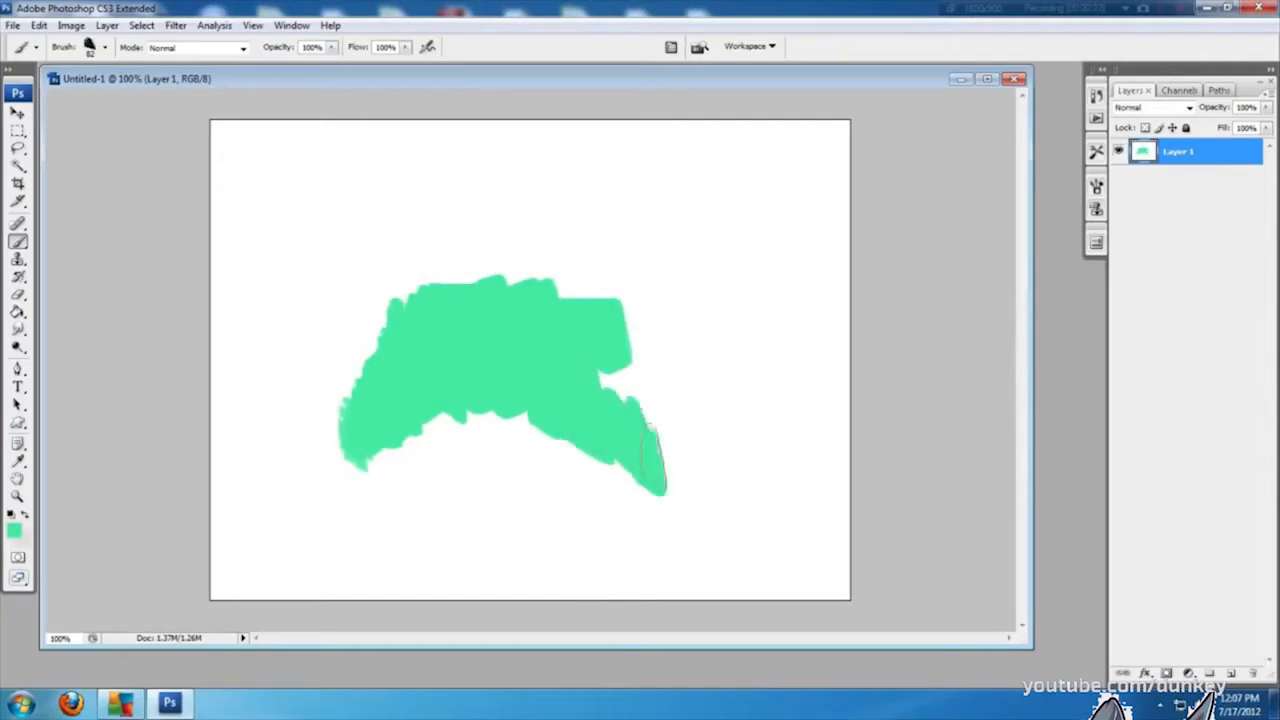
pyautogui.moveTo(650, 440); pyautogui.dragTo(710, 530)
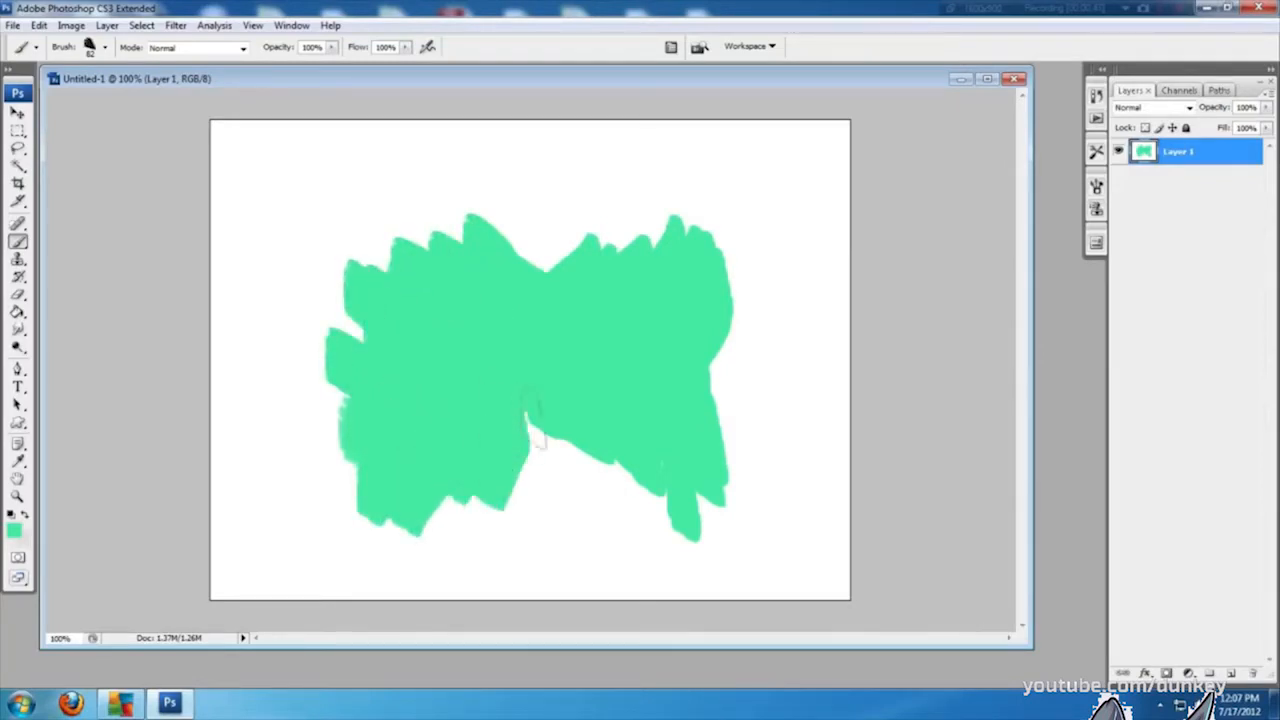
pyautogui.moveTo(540, 440); pyautogui.dragTo(700, 540)
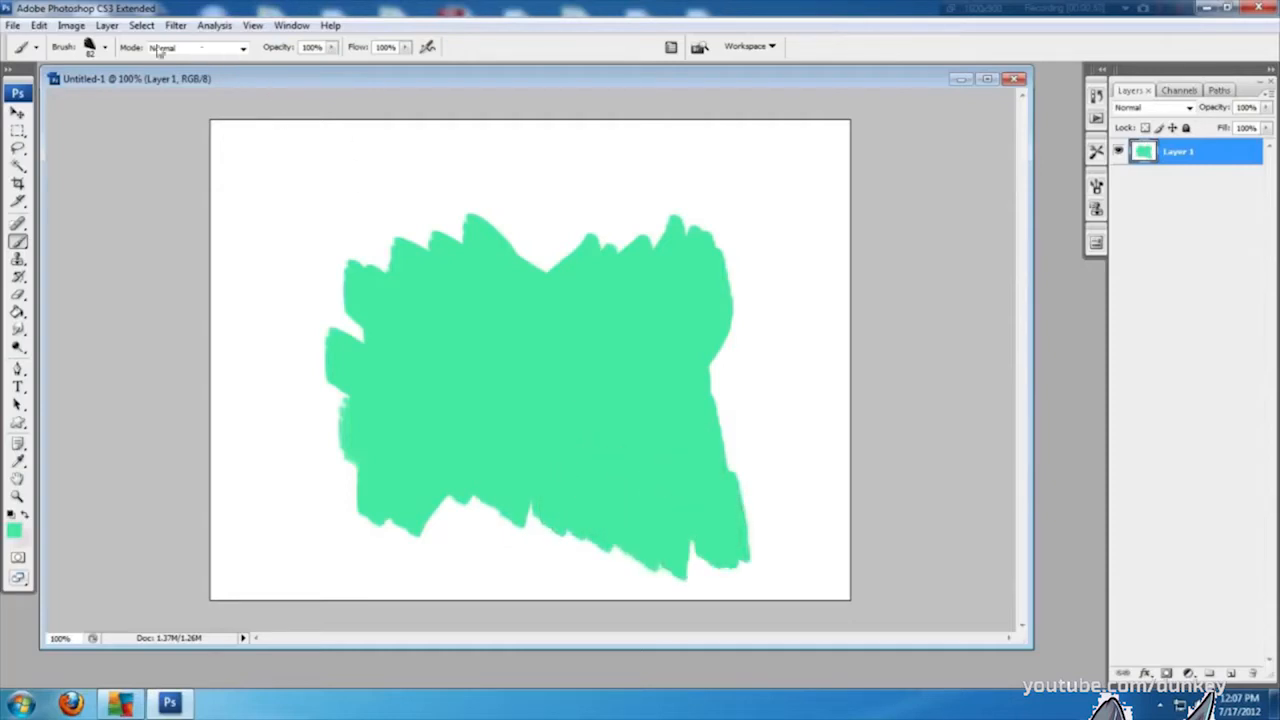
# Choose a soft round brush preset and a slightly darker green foreground colour.
pyautogui.click(104, 48)
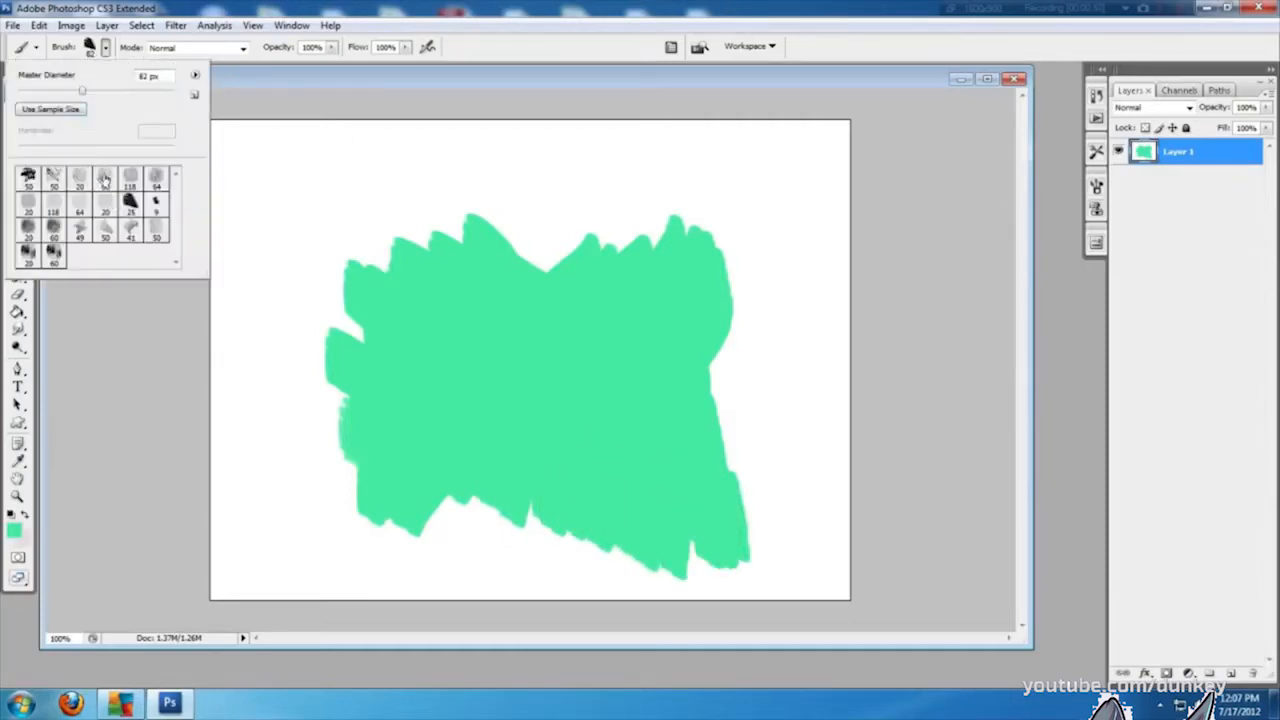
pyautogui.click(12, 530)
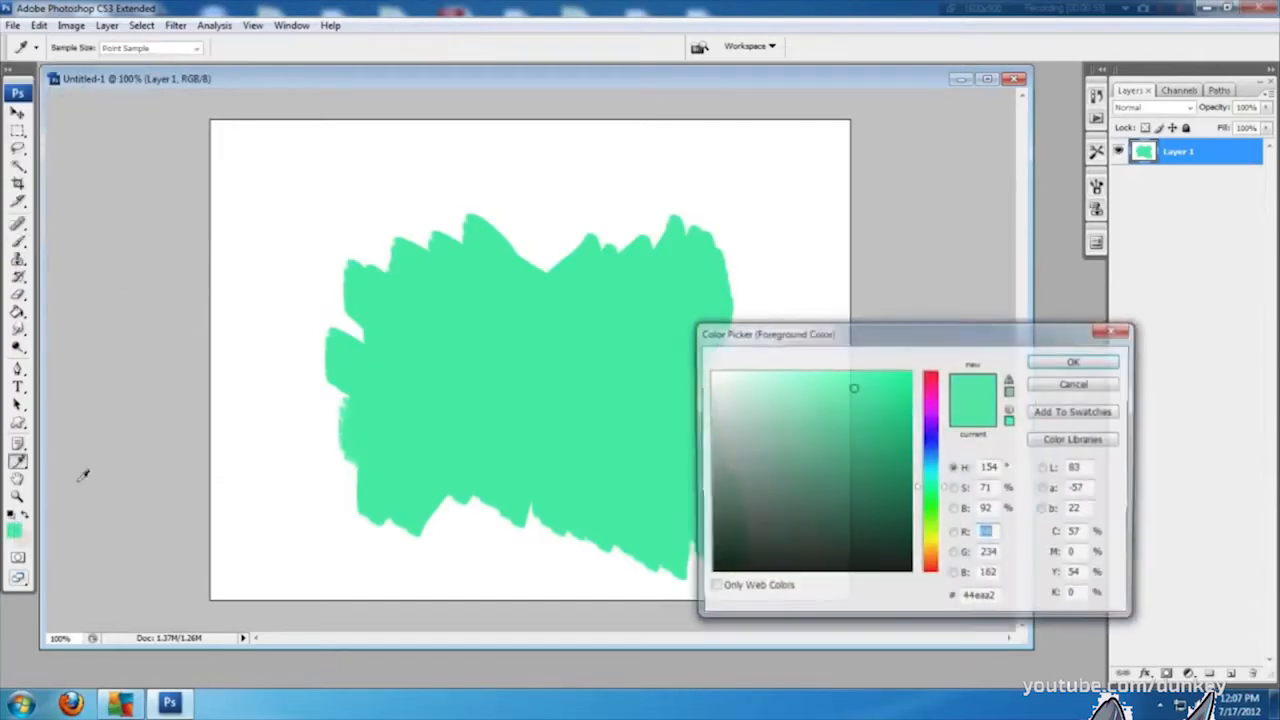
pyautogui.click(1072, 360)
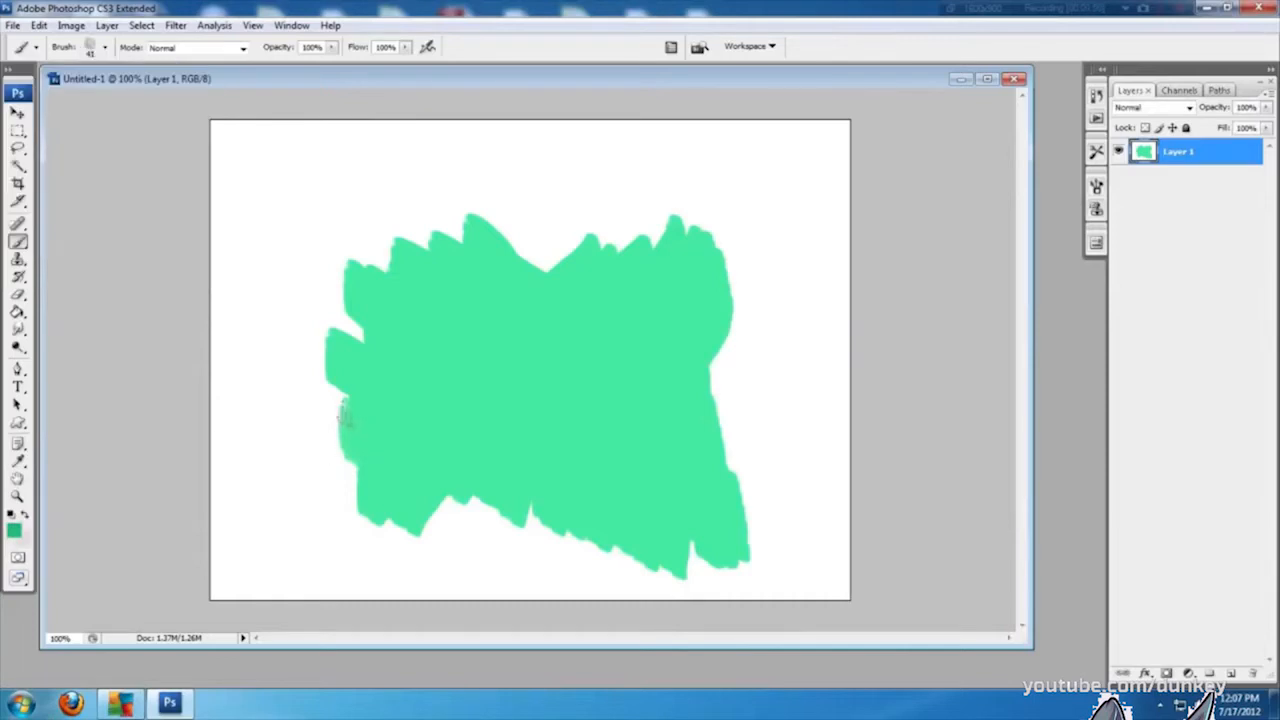
# Shade down the blob's left edge in darker green, then pick a deeper green.
pyautogui.moveTo(344, 414); pyautogui.dragTo(324, 360)
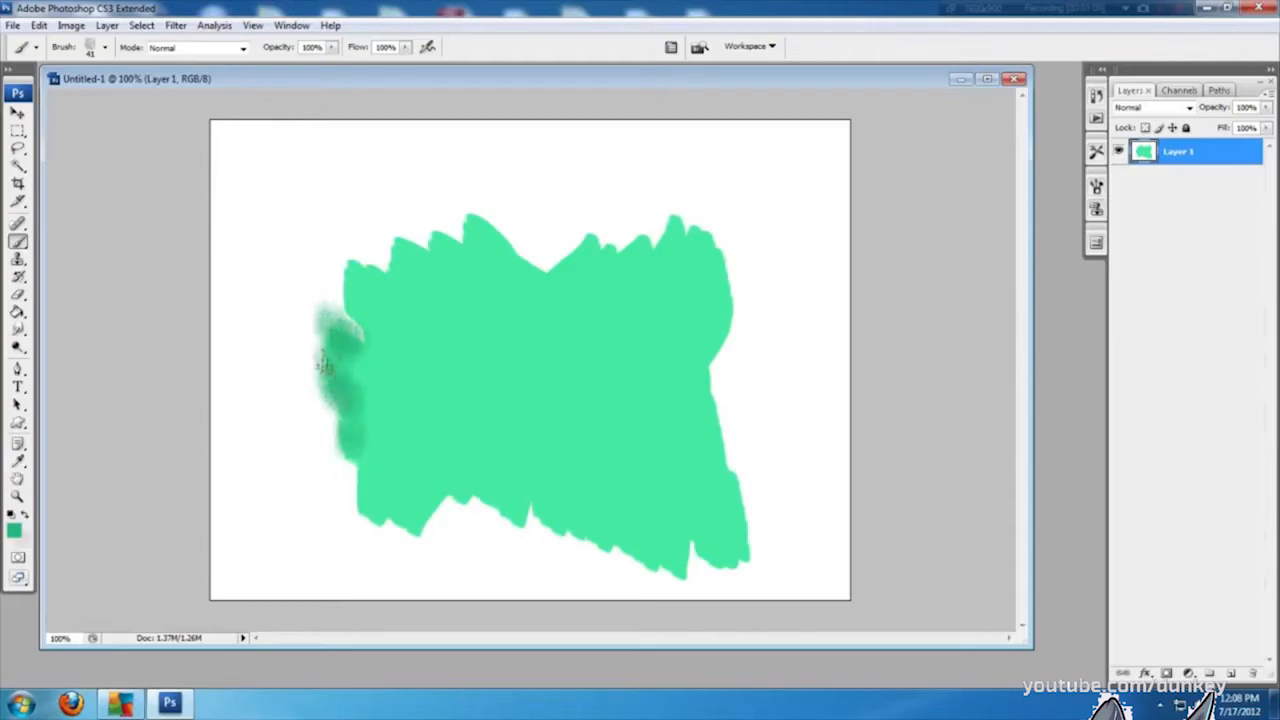
pyautogui.moveTo(324, 360); pyautogui.dragTo(350, 464)
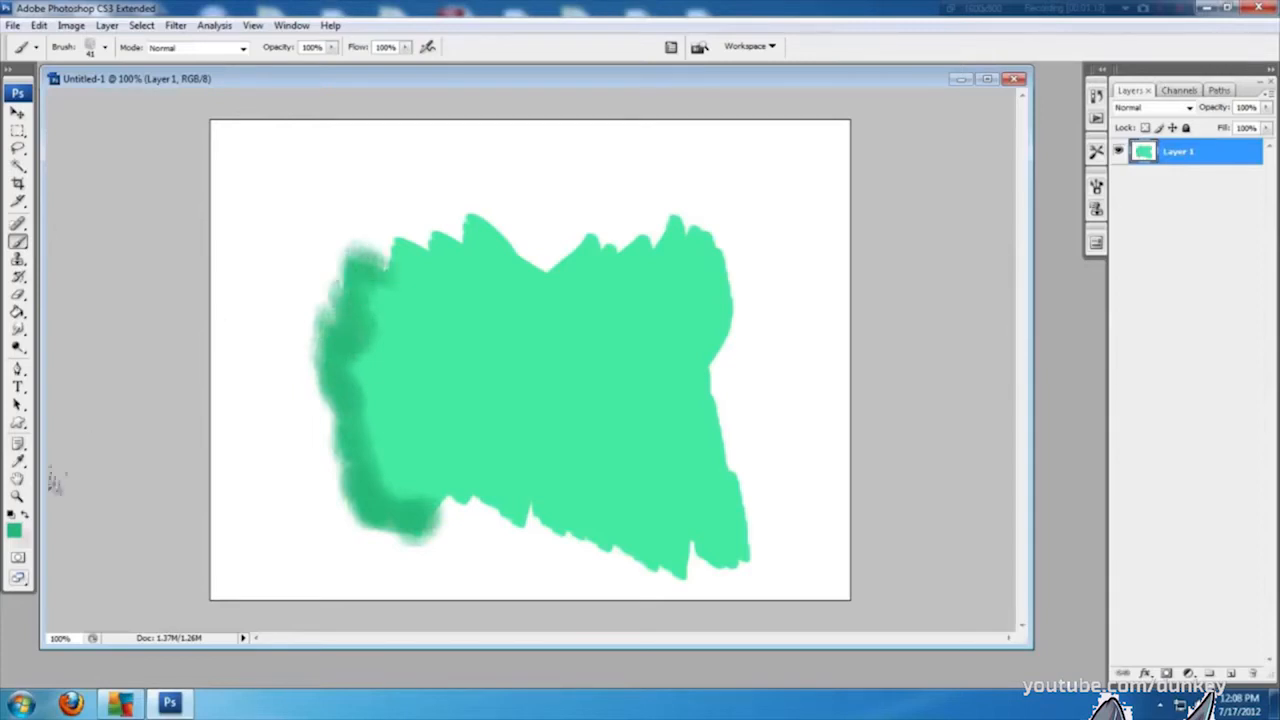
pyautogui.click(16, 528)
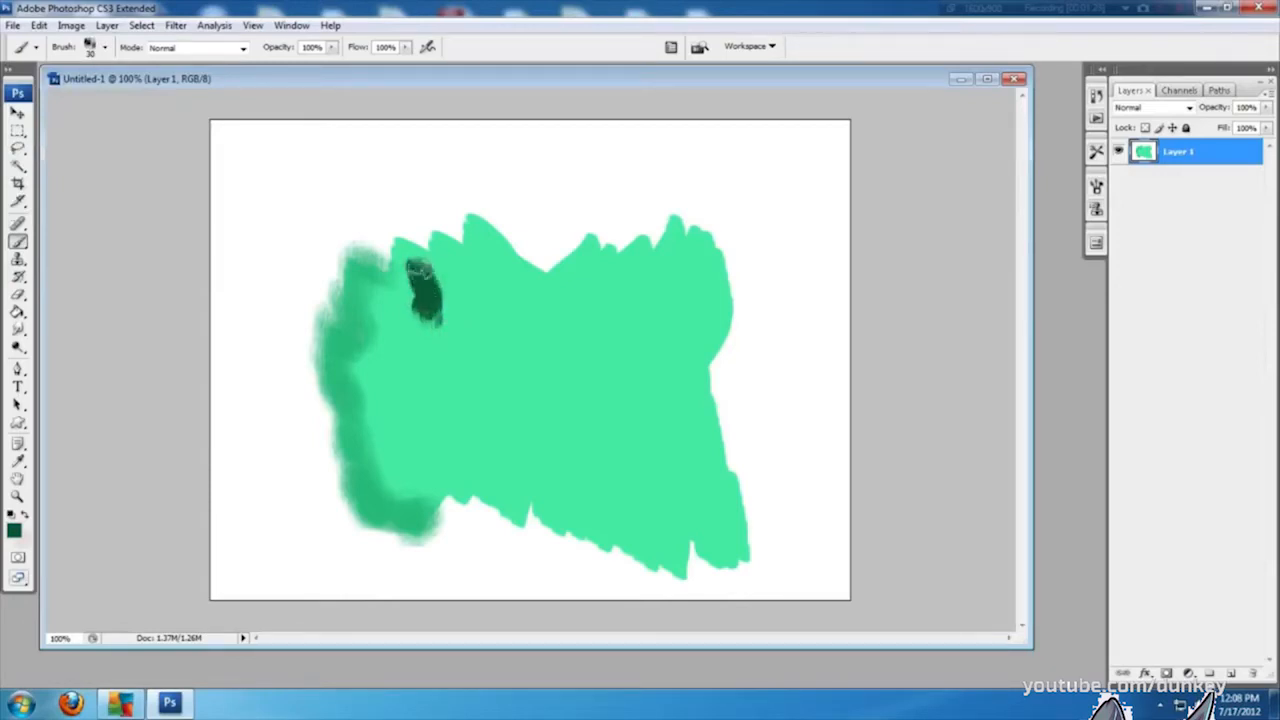
# Brush two thick dark green vines from the blob up to the canvas top.
pyautogui.moveTo(420, 290); pyautogui.dragTo(376, 140)
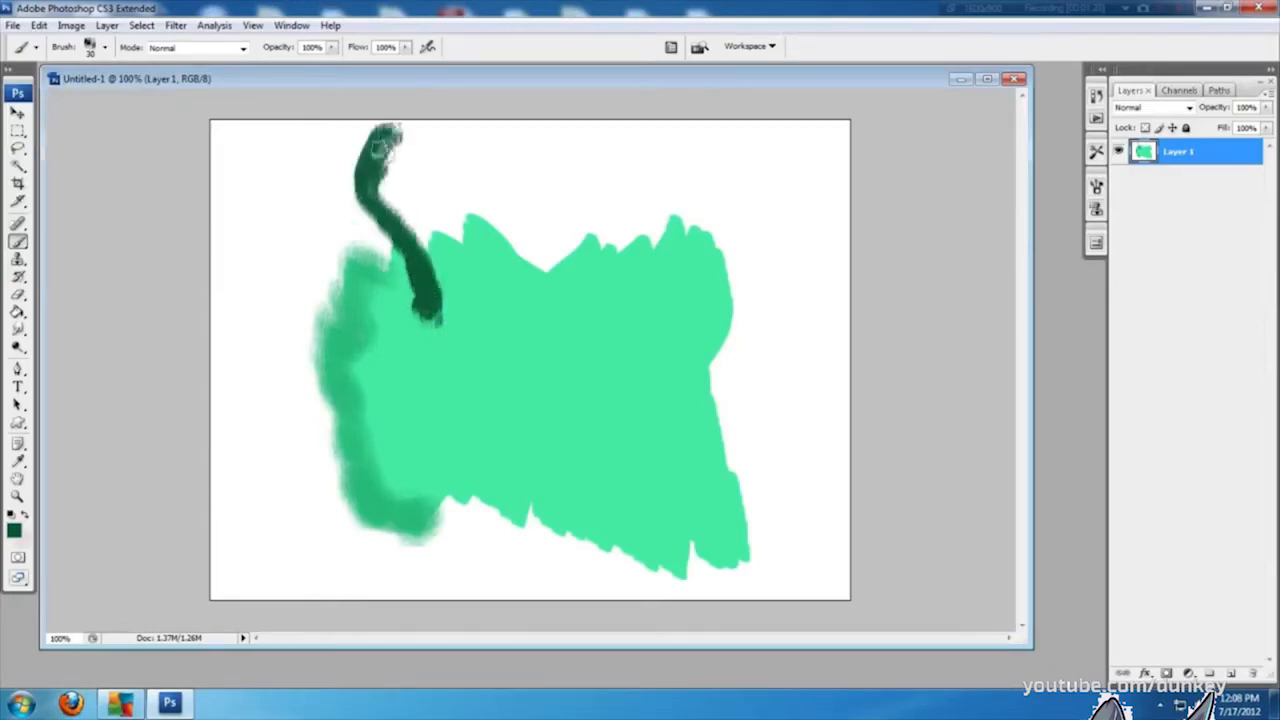
pyautogui.click(462, 302)
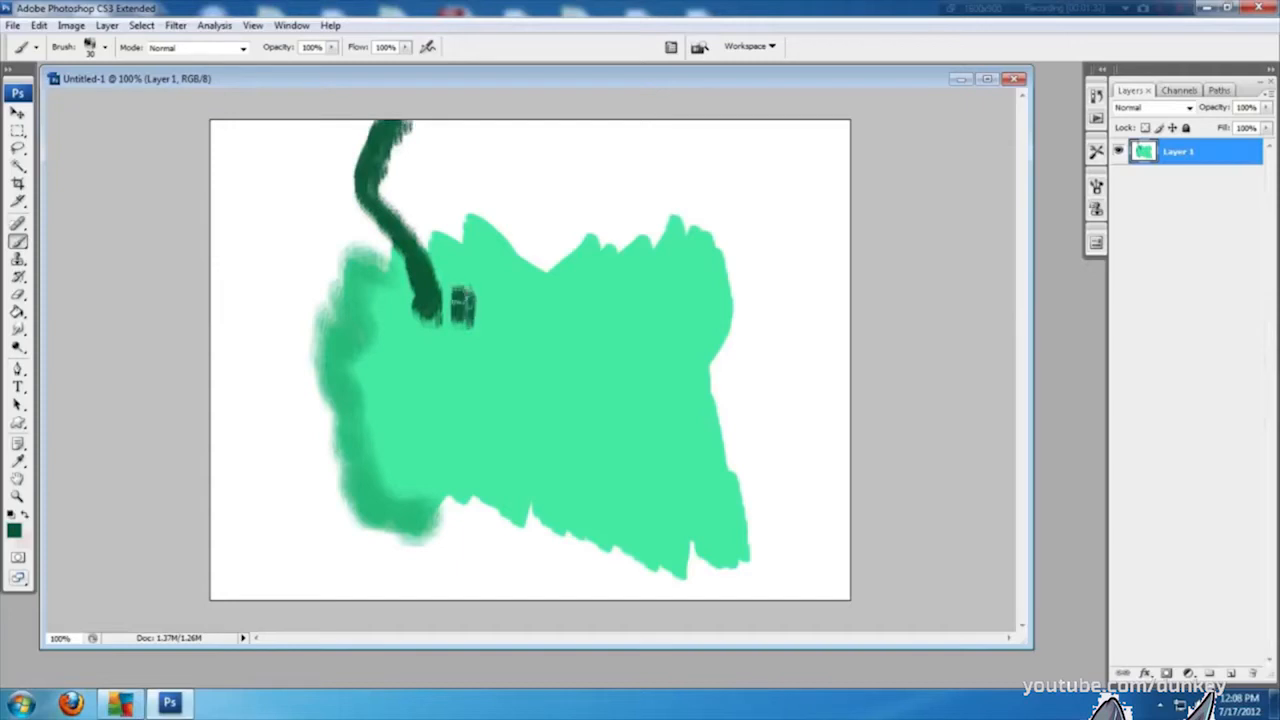
pyautogui.moveTo(420, 184); pyautogui.dragTo(444, 310)
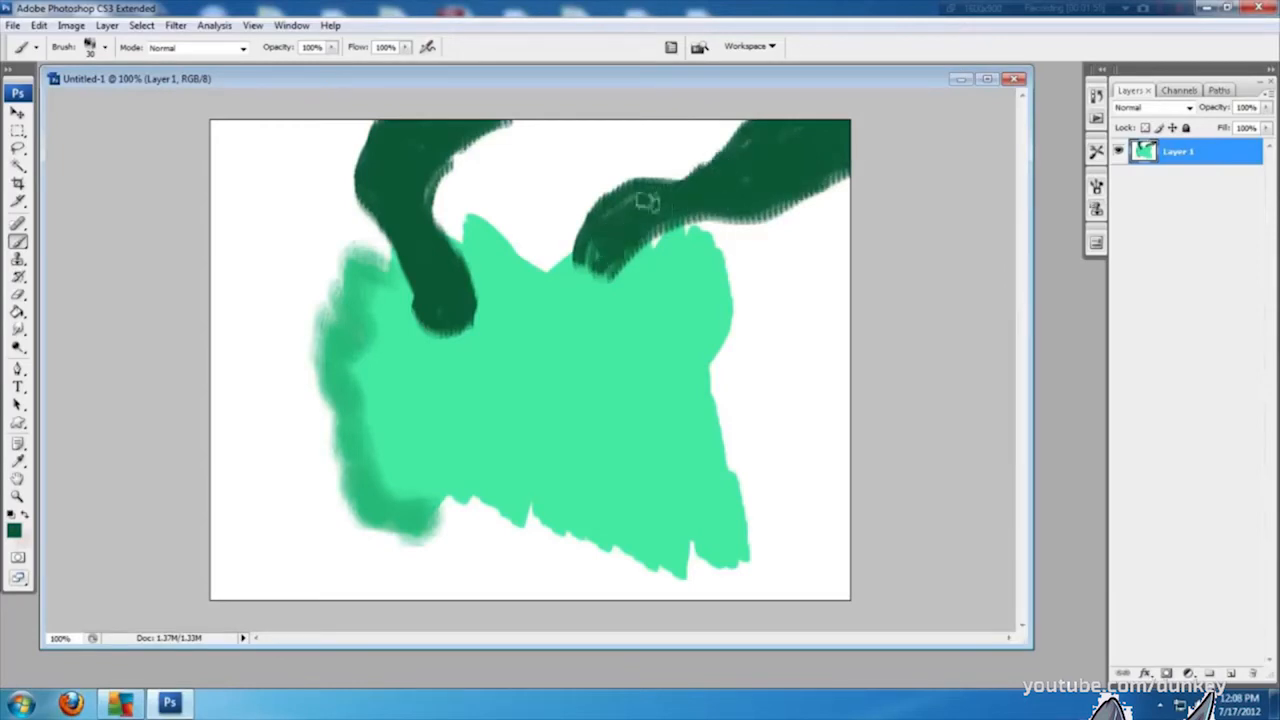
pyautogui.moveTo(580, 284)
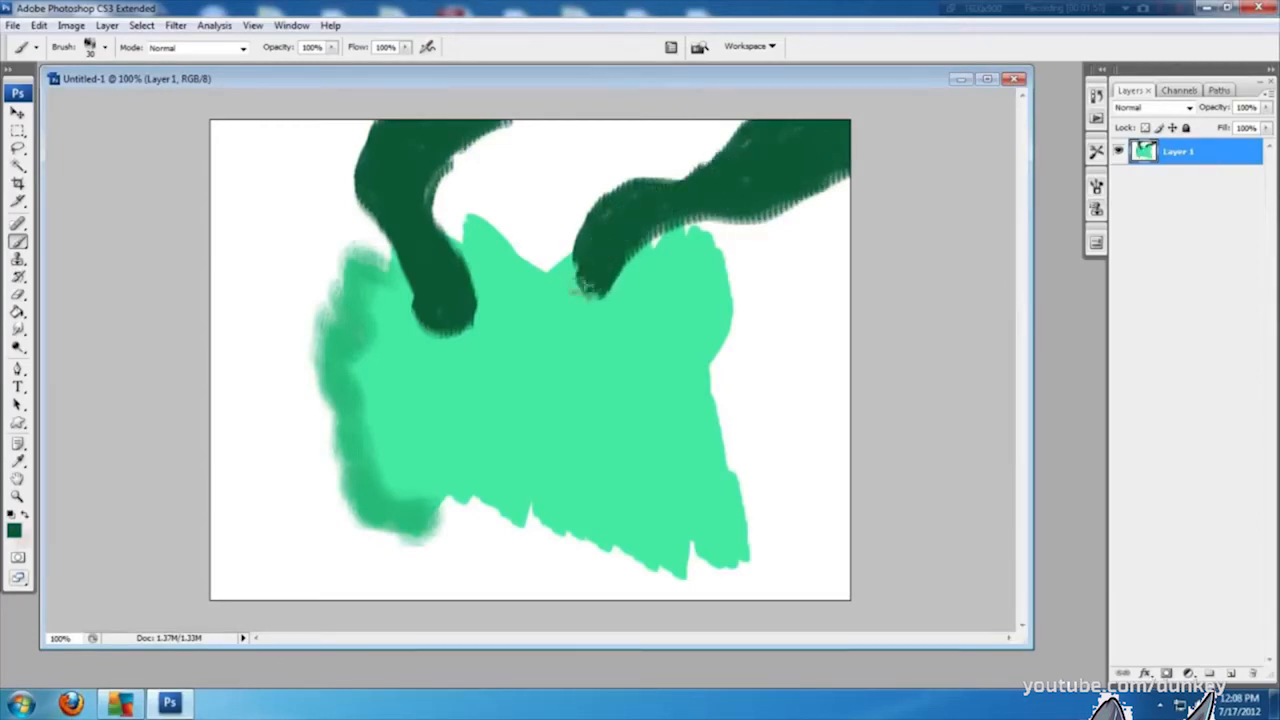
pyautogui.moveTo(590, 280); pyautogui.dragTo(720, 210)
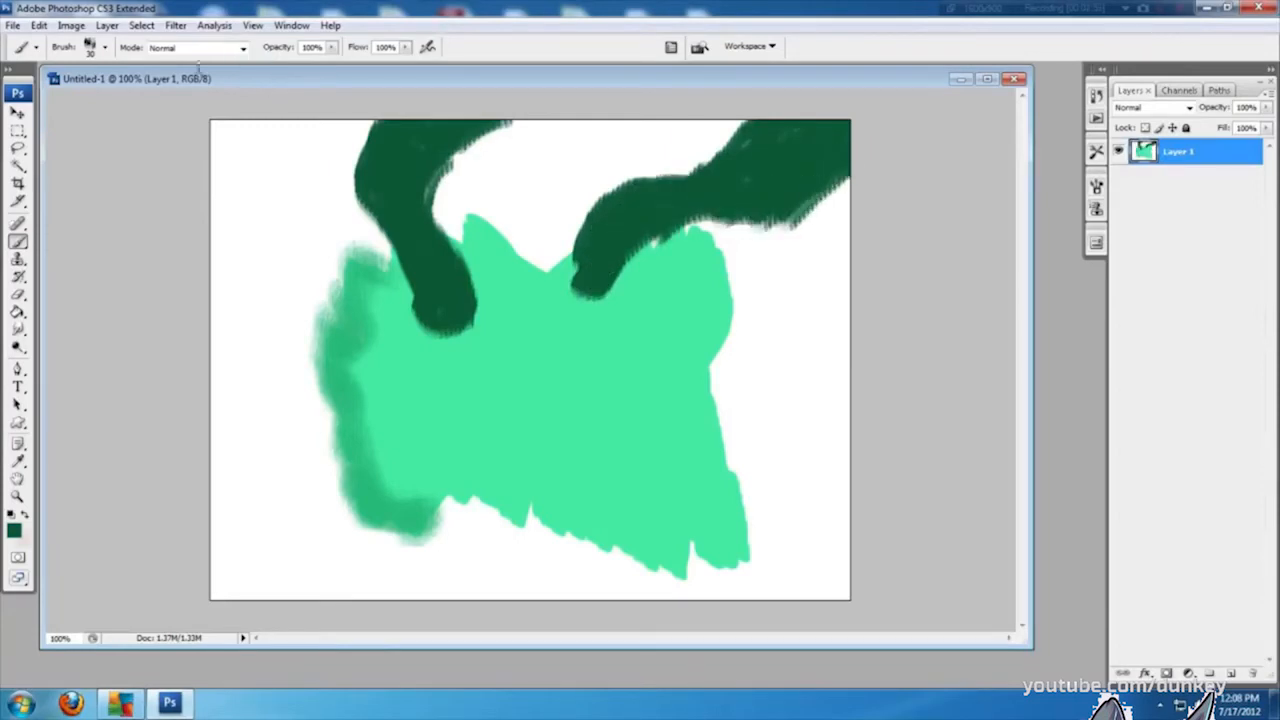
# With a small brush, paint dark green eyes, a nose and a mouth on the blob.
pyautogui.click(104, 50)
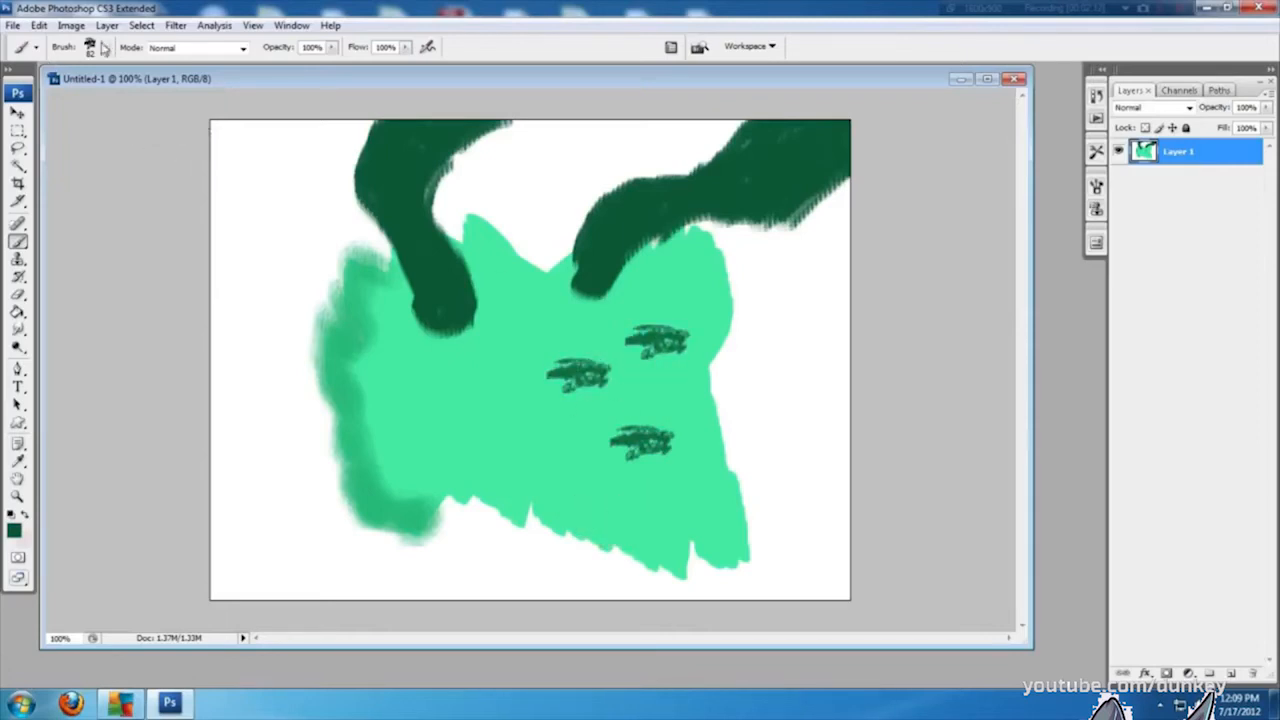
pyautogui.click(112, 48)
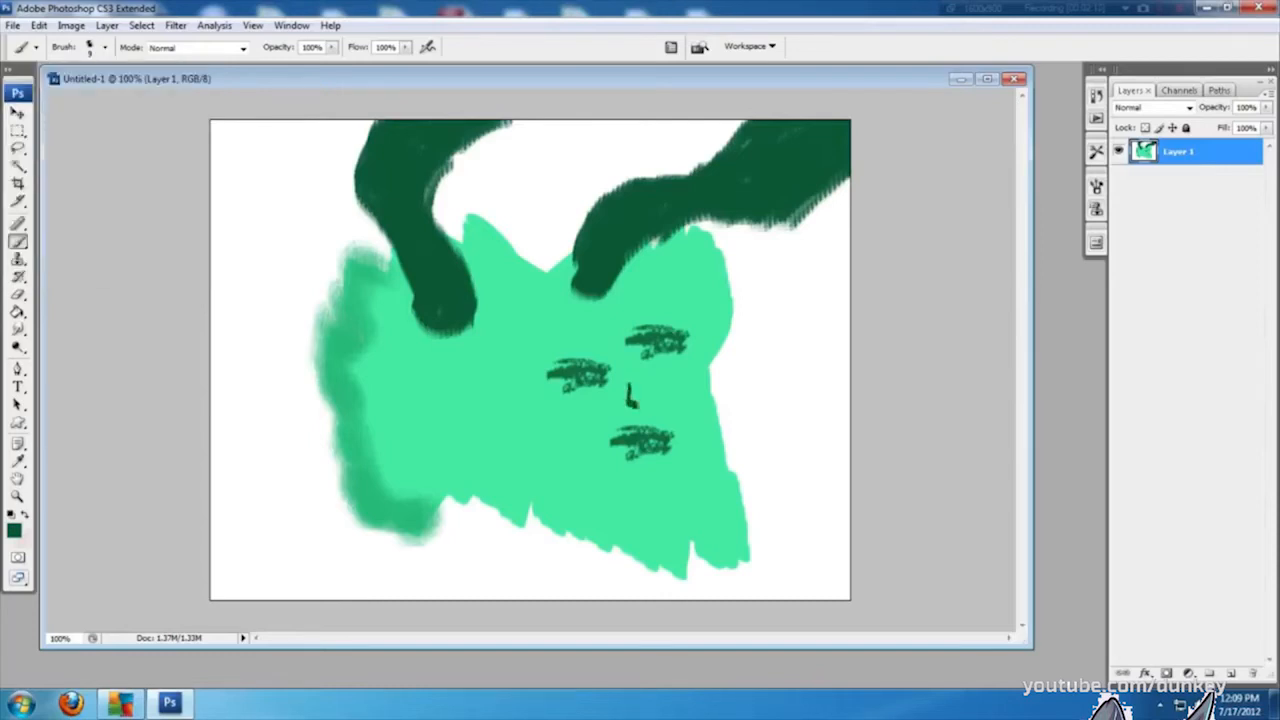
pyautogui.moveTo(624, 460); pyautogui.dragTo(664, 470)
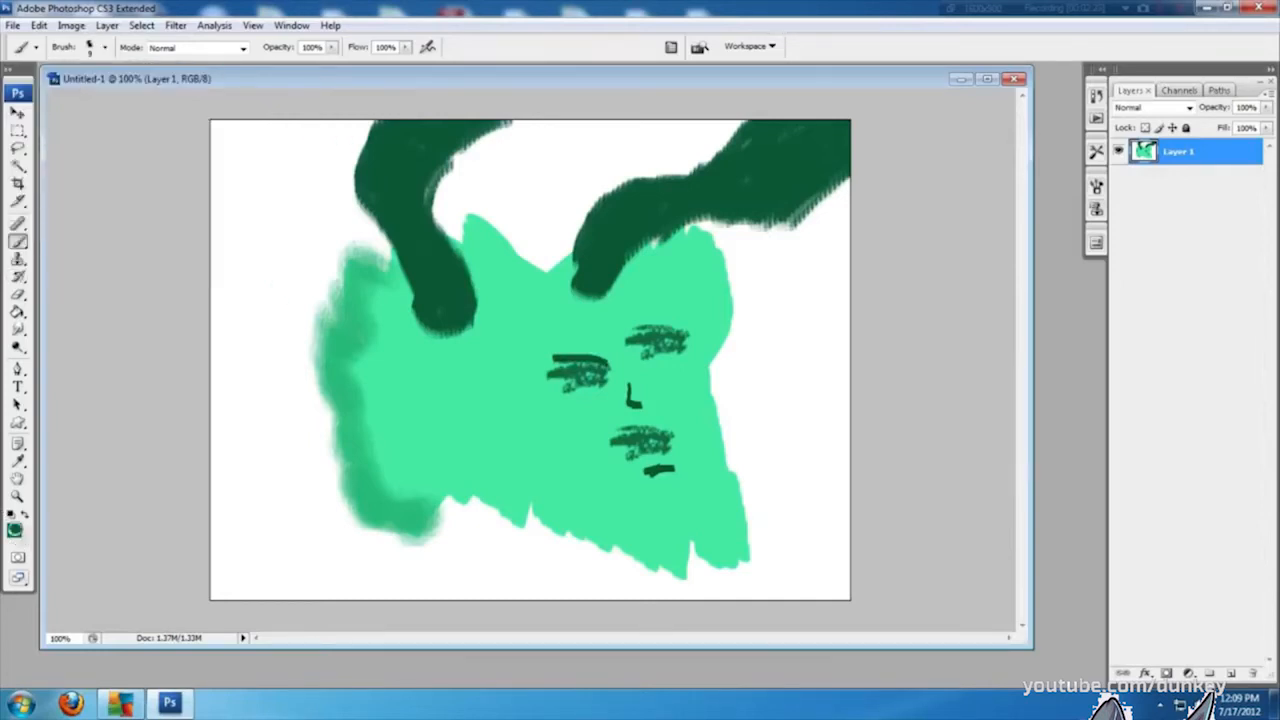
# Pick a very pale colour for the eye whites, then a dark colour for pupils.
pyautogui.click(12, 522)
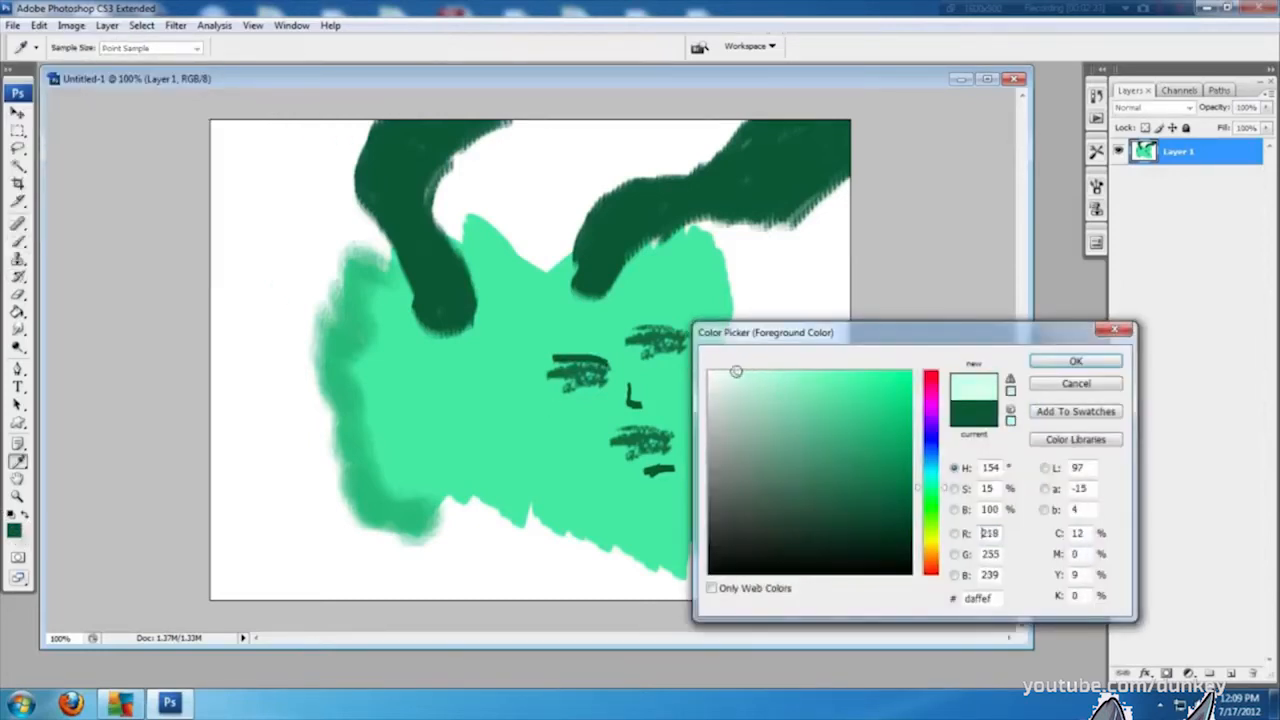
pyautogui.click(1076, 360)
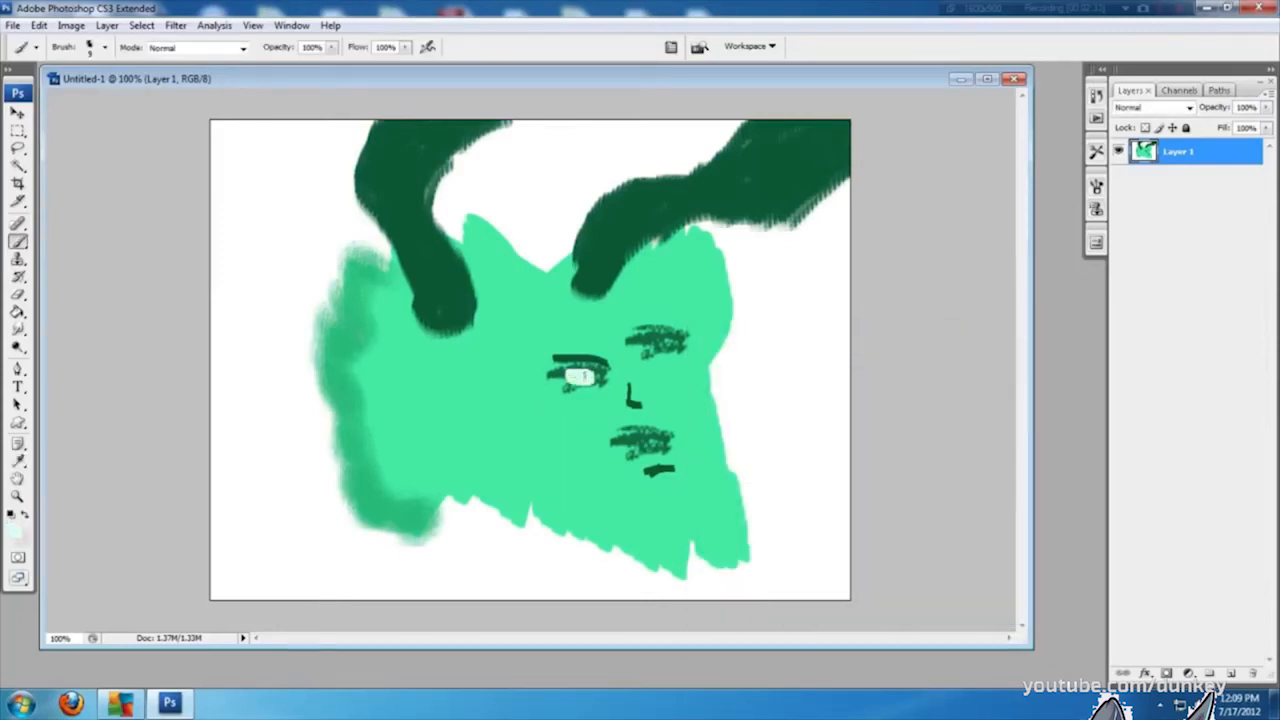
pyautogui.click(668, 350)
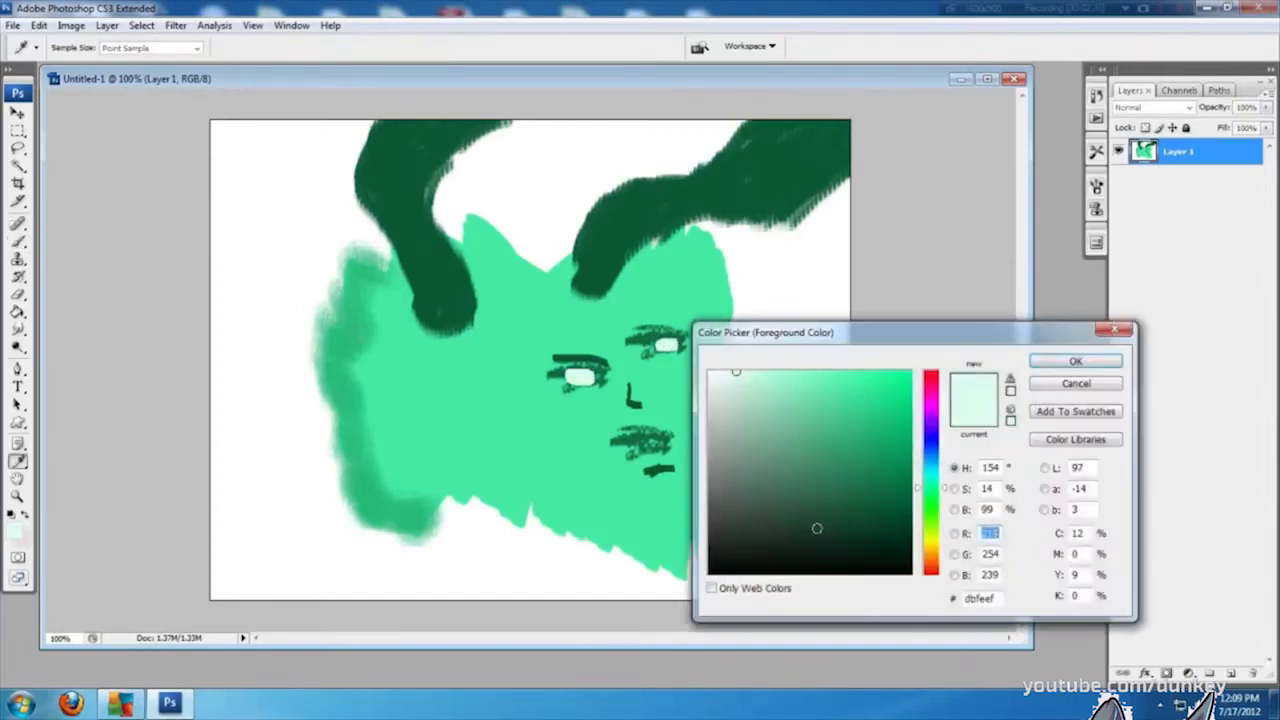
pyautogui.click(1076, 360)
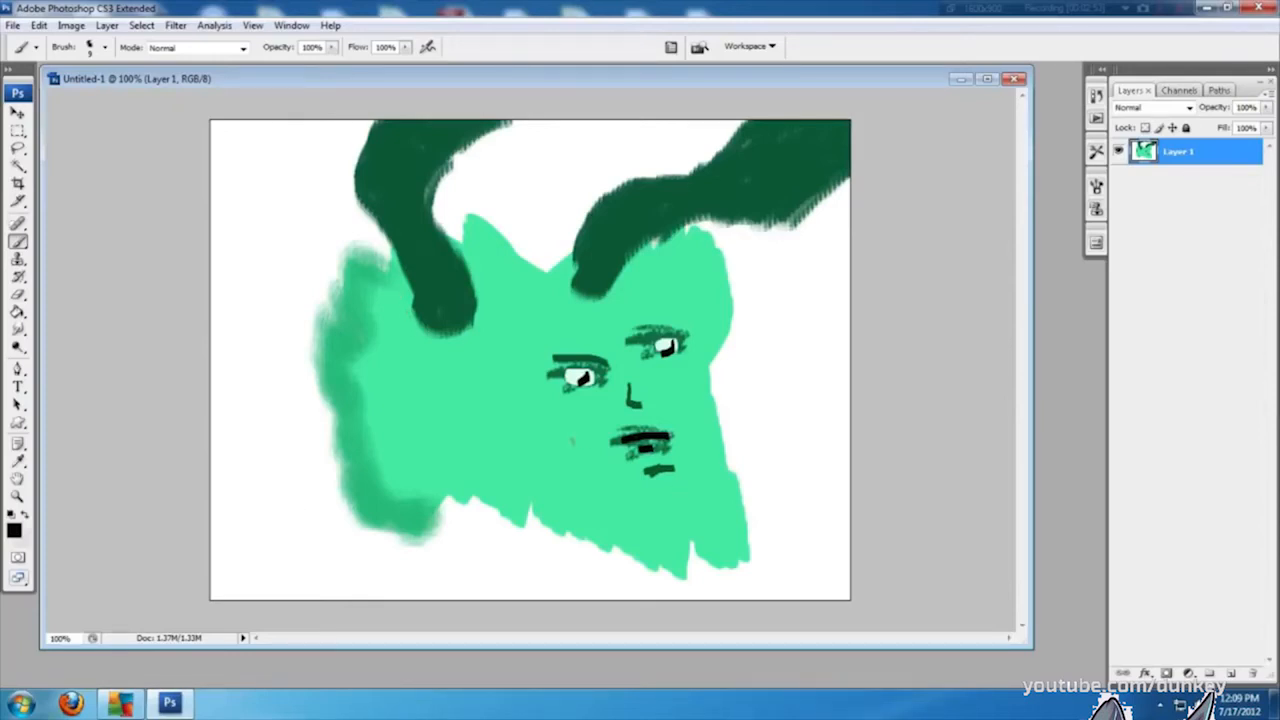
# Paint dark cheek and mouth lines onto the face.
pyautogui.moveTo(576, 444); pyautogui.dragTo(580, 470)
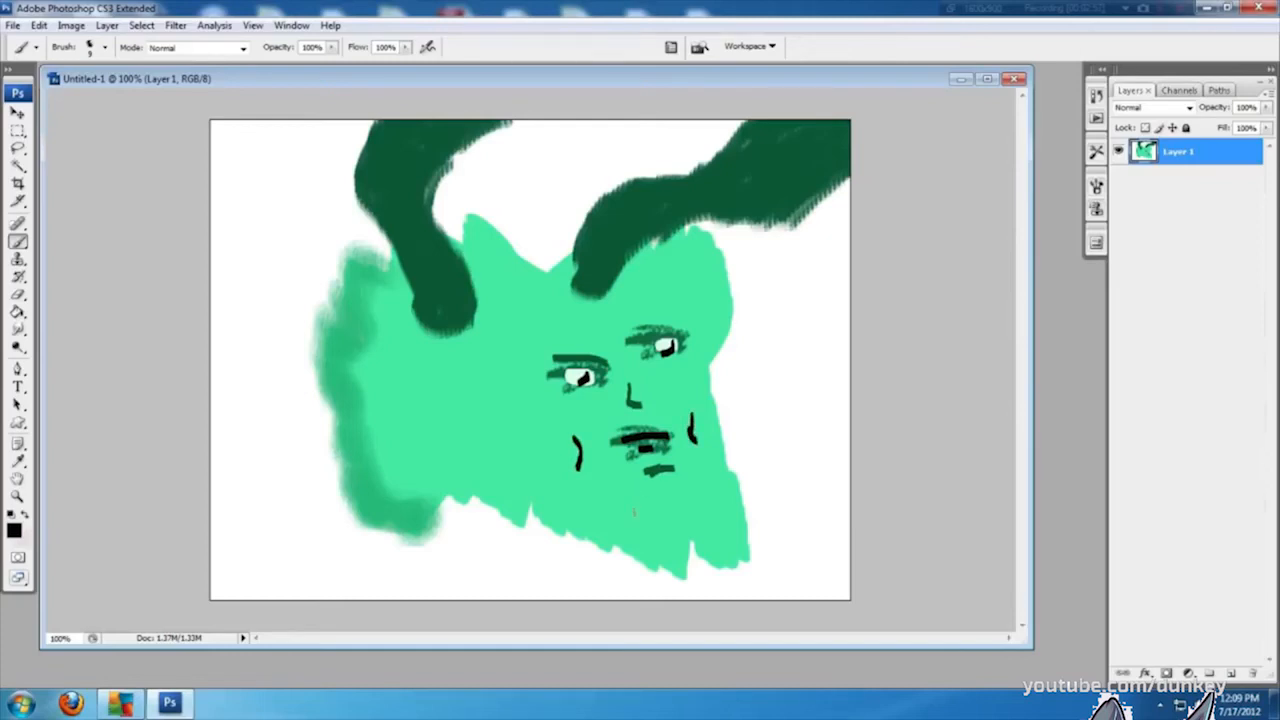
pyautogui.moveTo(644, 524); pyautogui.dragTo(704, 520)
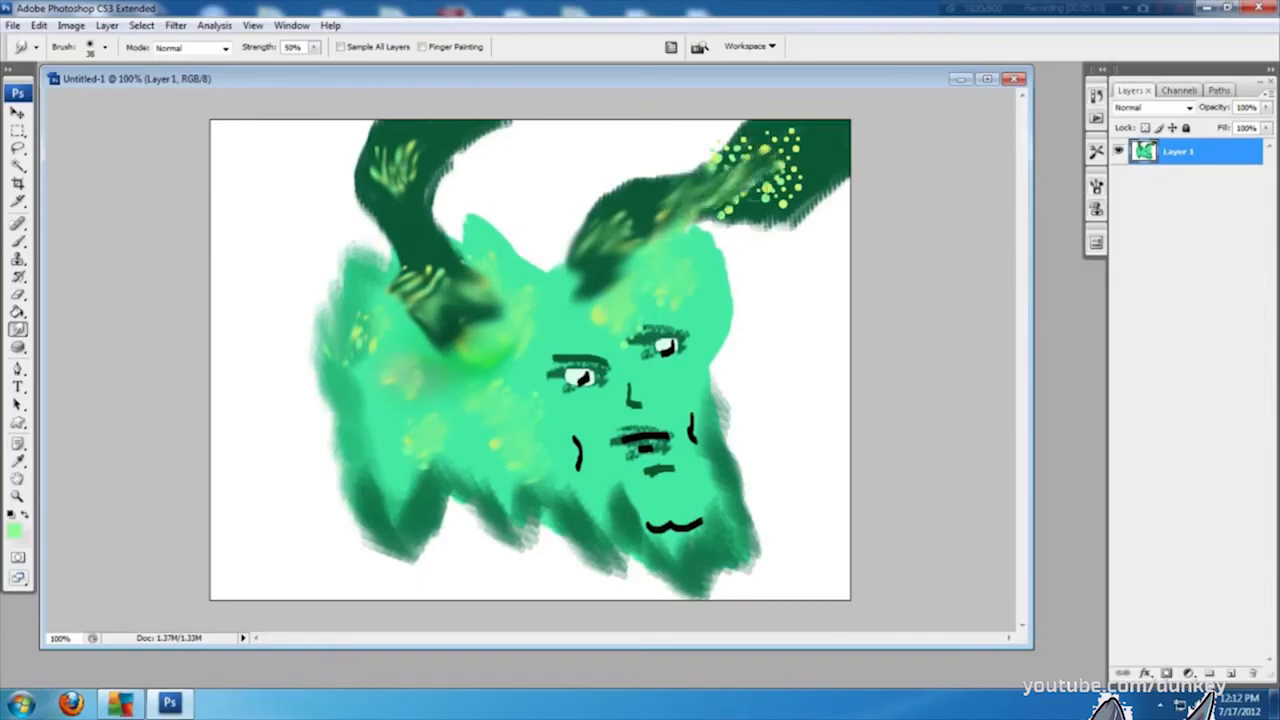
# Smudge the body into a mottled green texture with light speckles on the vines.
pyautogui.moveTo(760, 180); pyautogui.dragTo(790, 160)
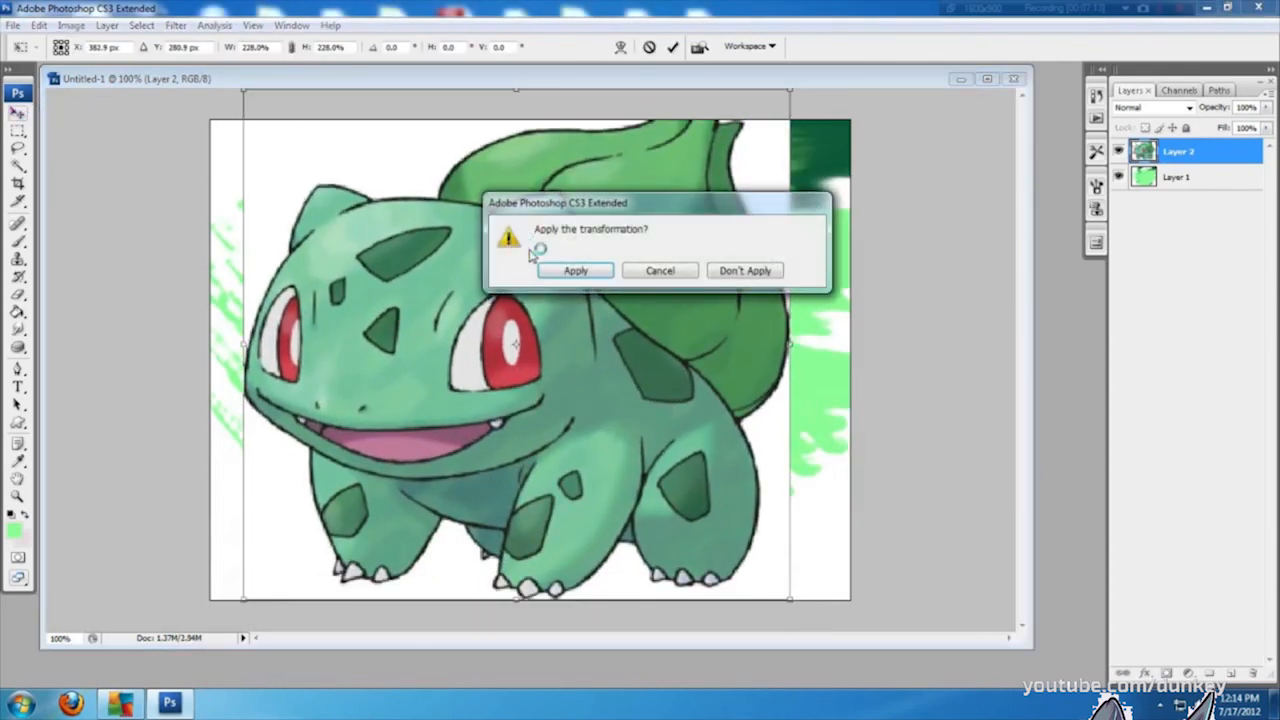
# Apply the Free Transform so the scaled Bulbasaur image sits on Layer 2.
pyautogui.click(576, 270)
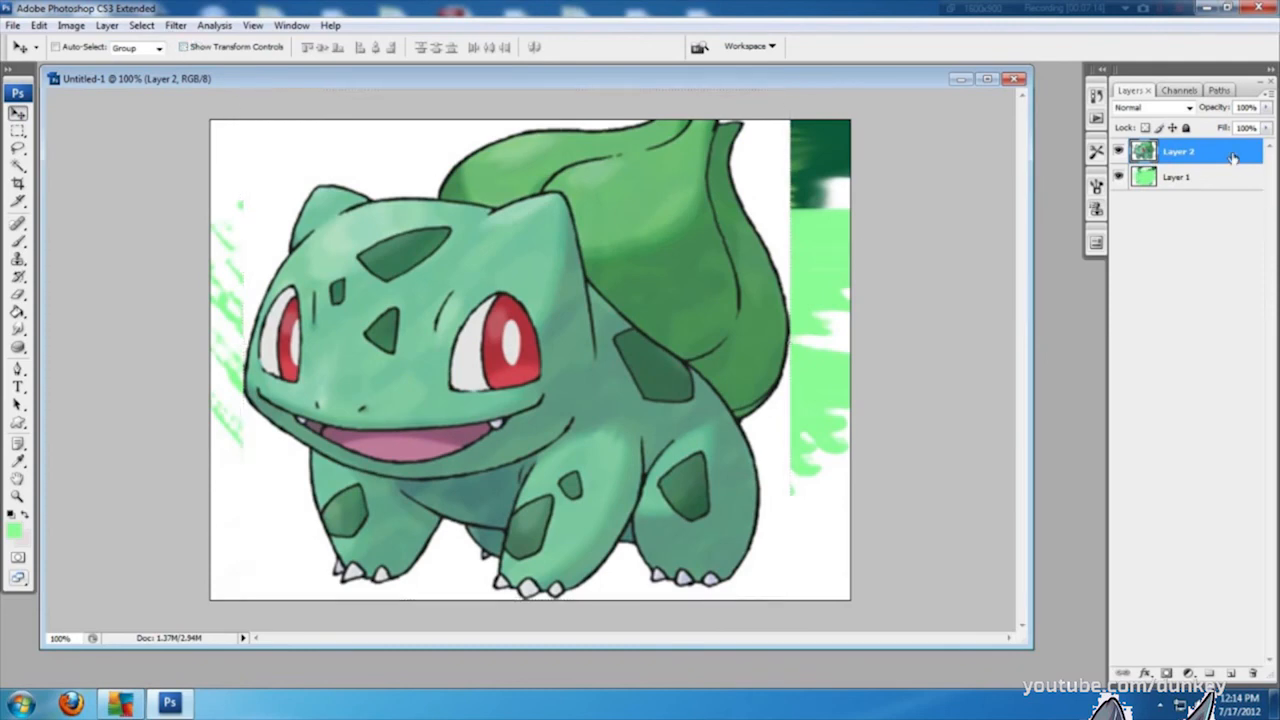